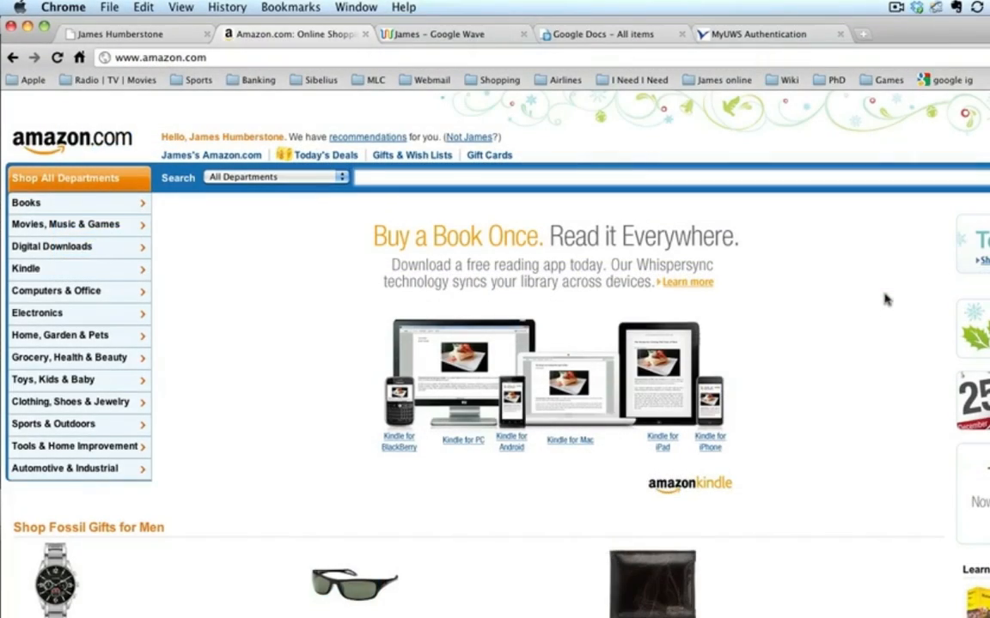
- Fill Amazon's search box with the words 'learn sibelius'
text(learn)
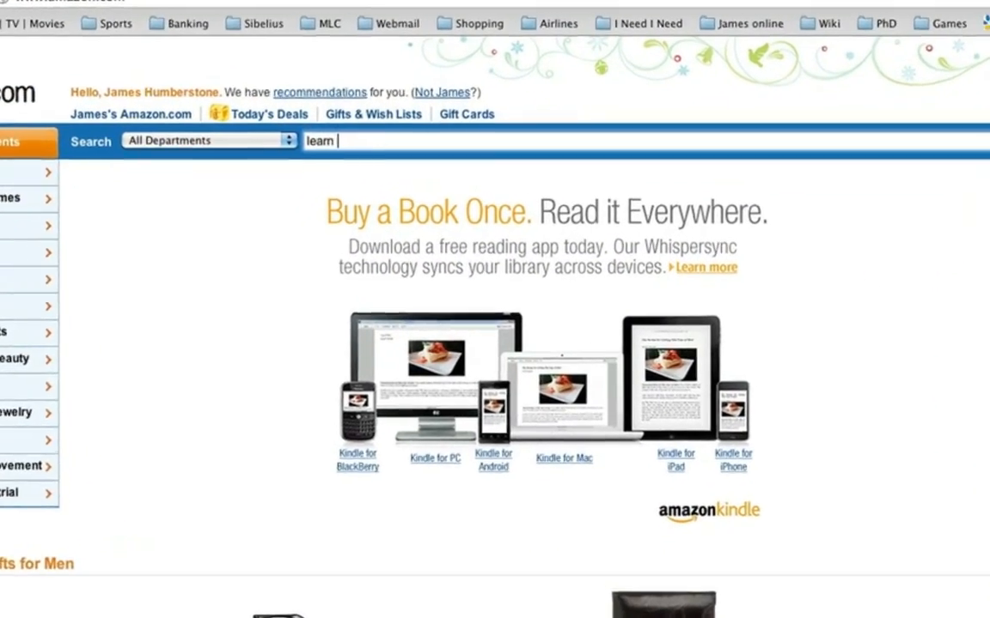
text(sibelius)
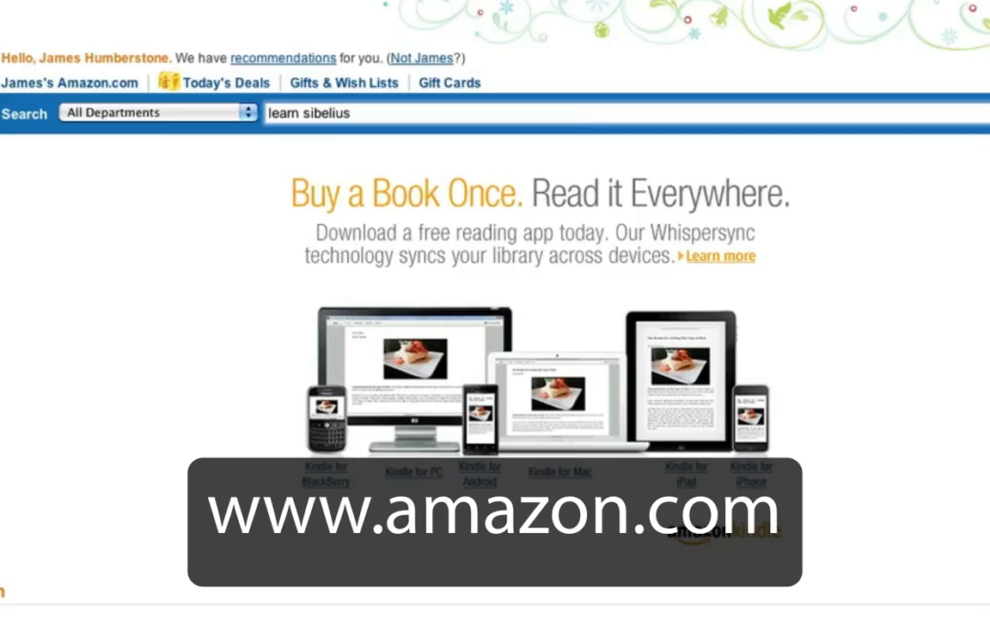
scroll(down, 3)
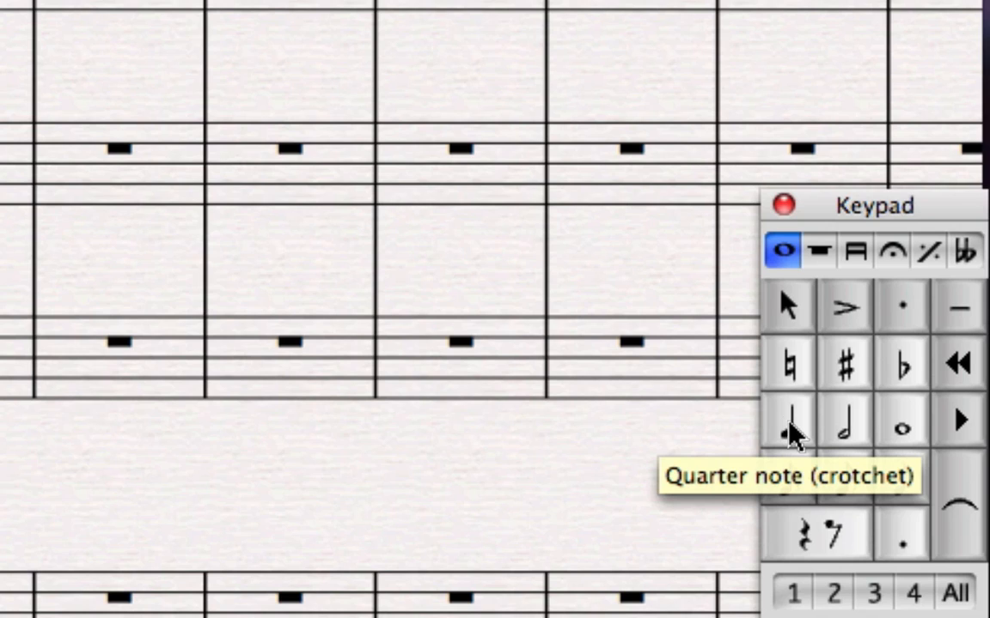
click(788, 426)
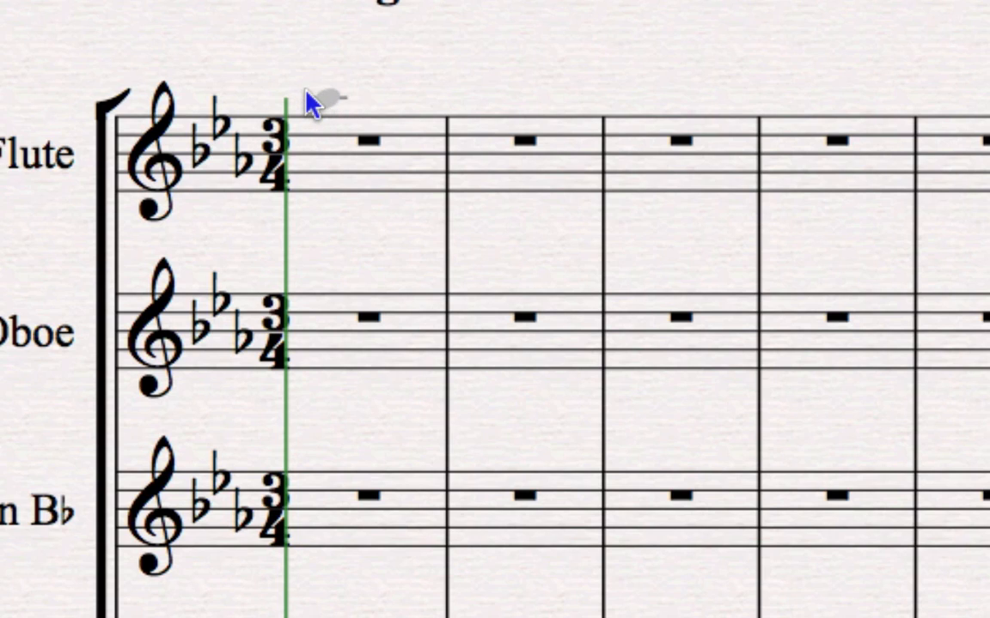
mouse_move(292, 93)
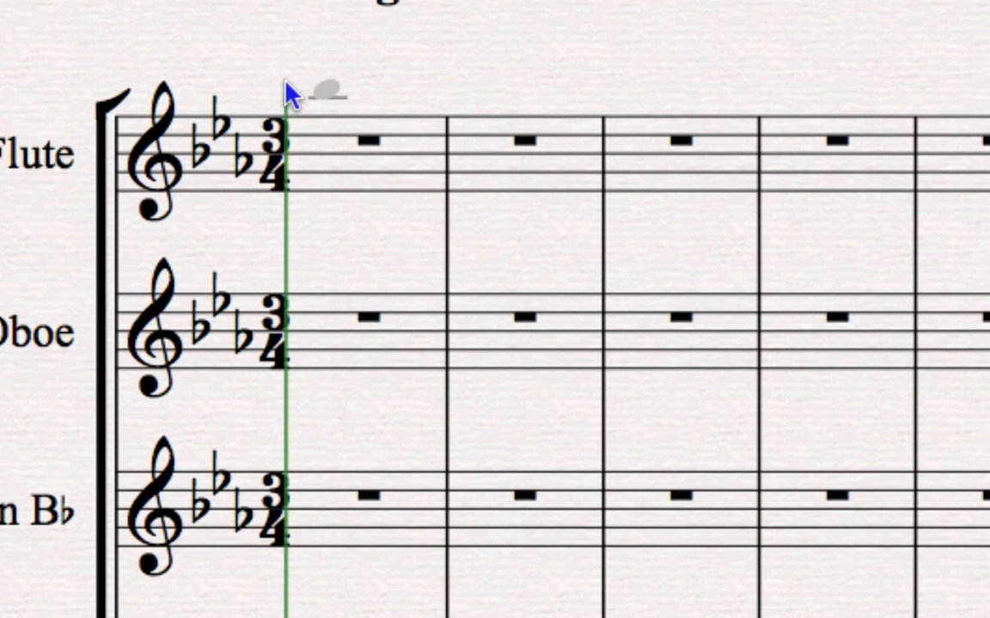
mouse_move(310, 147)
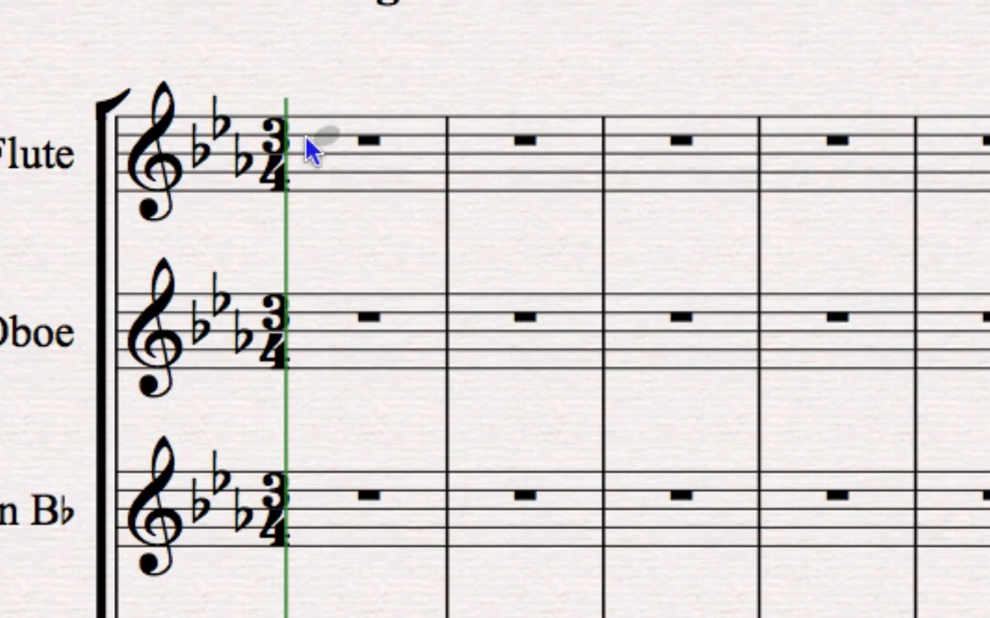
mouse_move(306, 92)
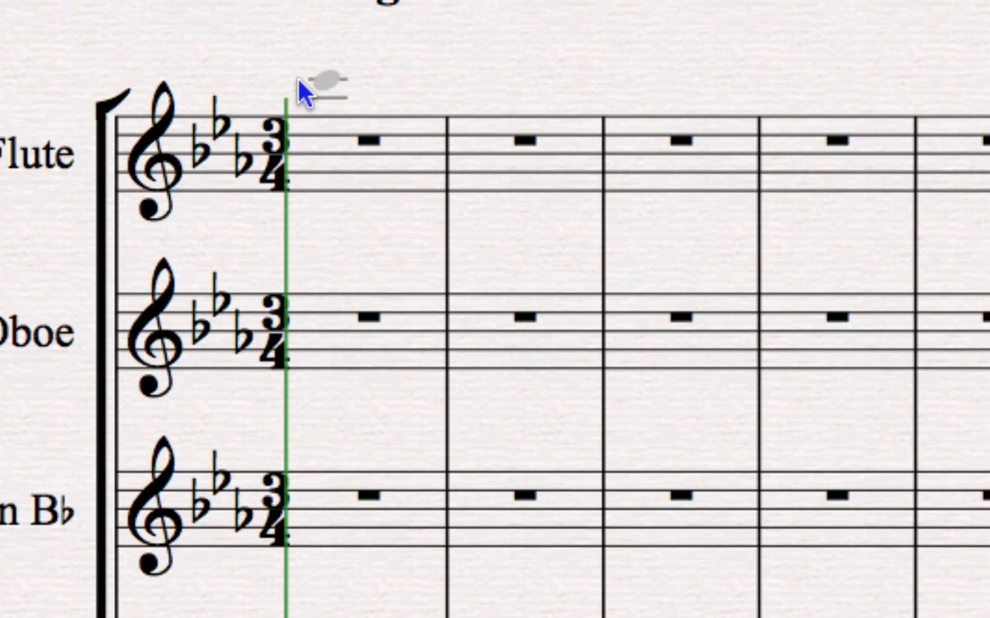
mouse_move(316, 93)
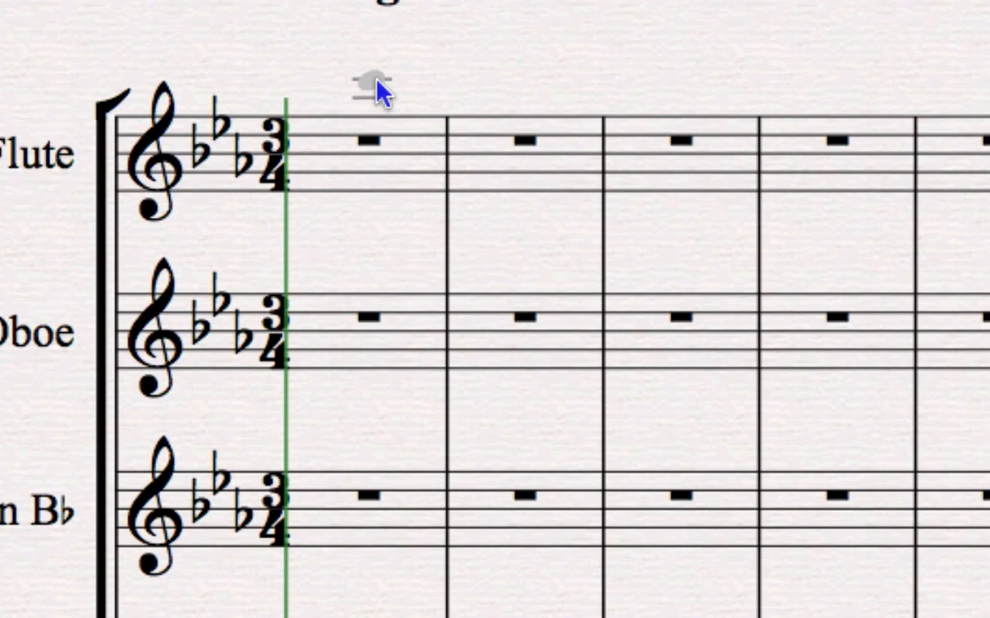
mouse_move(478, 93)
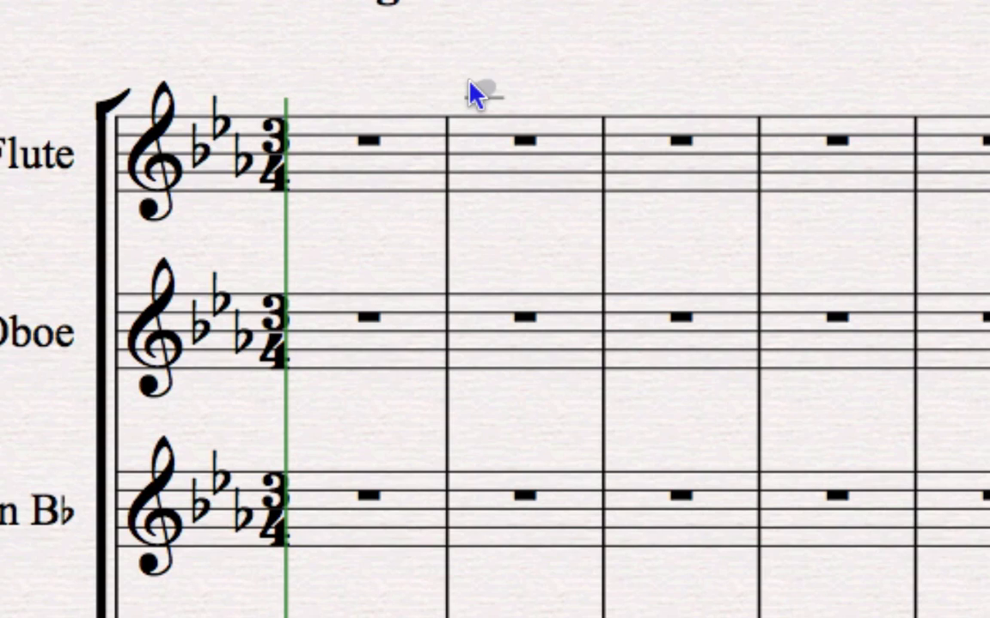
mouse_move(532, 95)
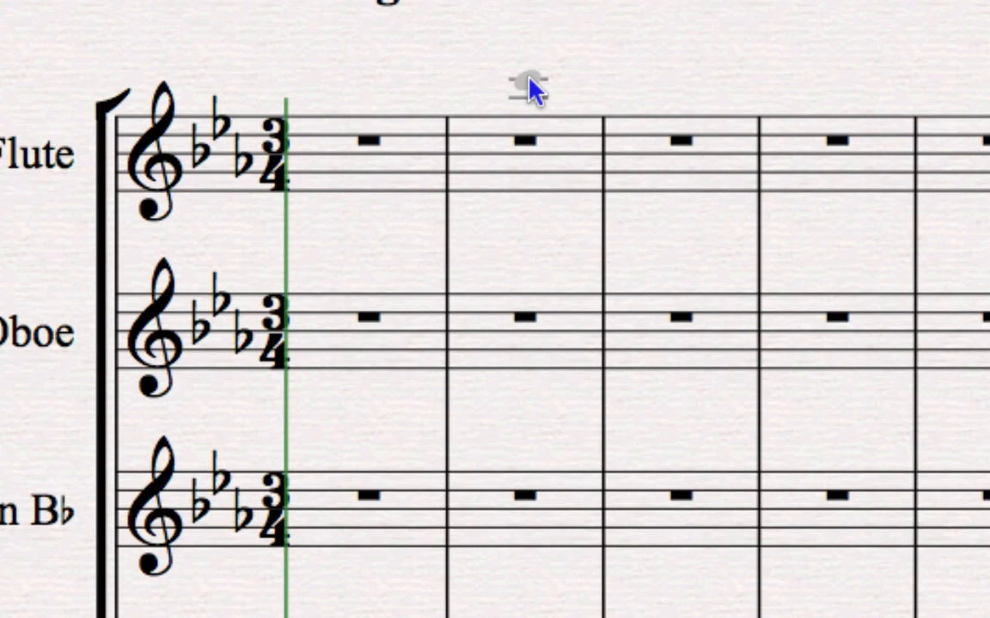
mouse_move(547, 138)
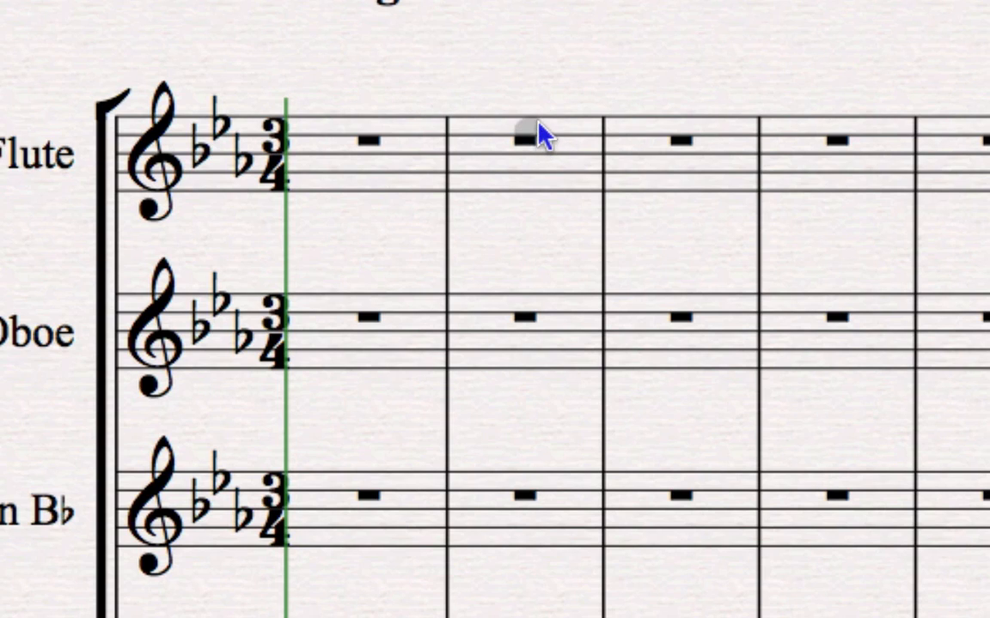
click(536, 134)
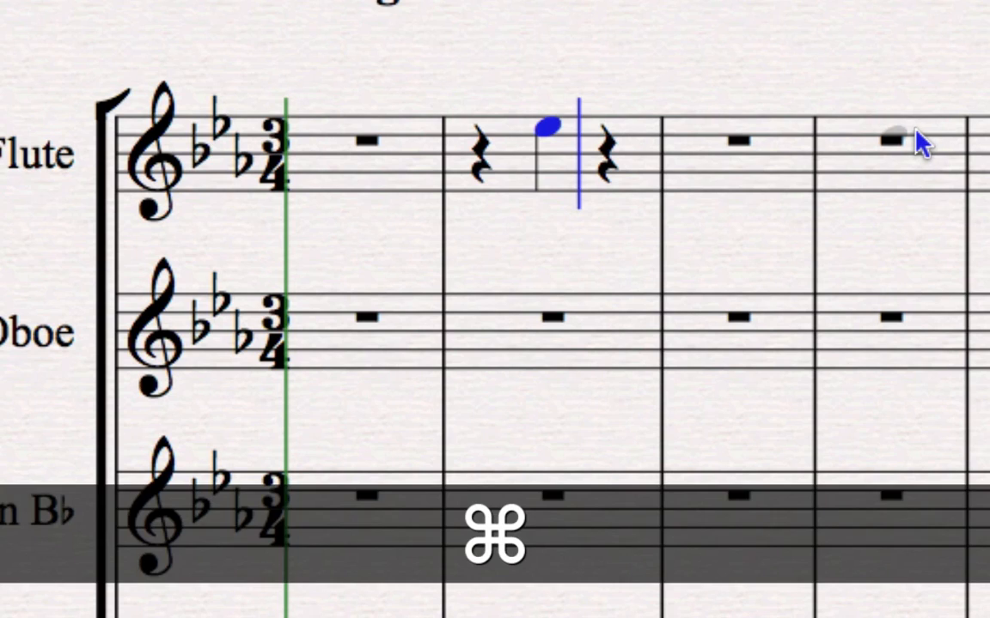
key(cmd+z)
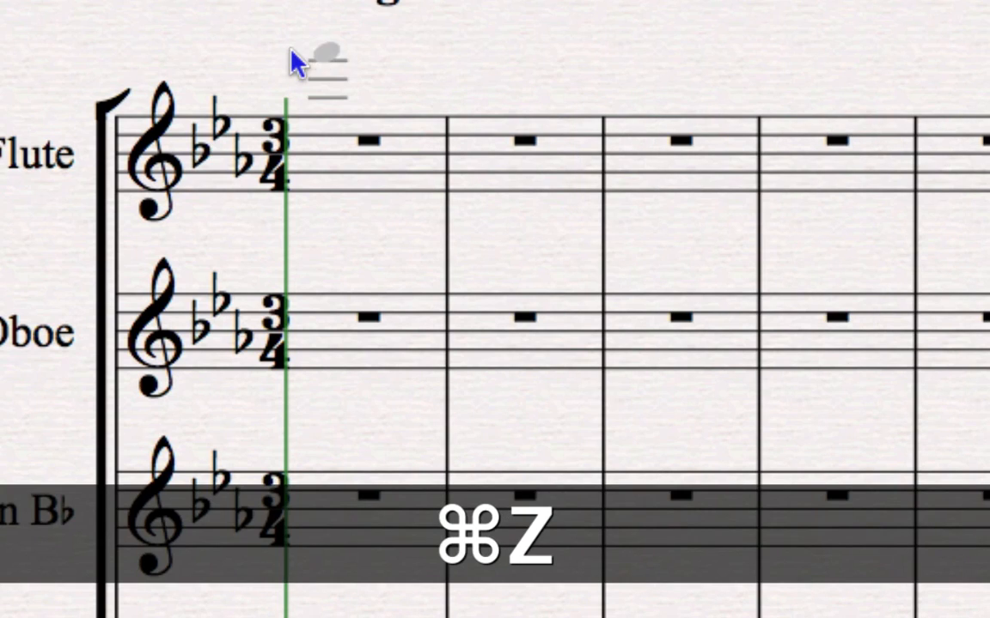
- Undo the trial flute note and build the oboe's first-beat crotchet chord with a higher note
key(cmd+z)
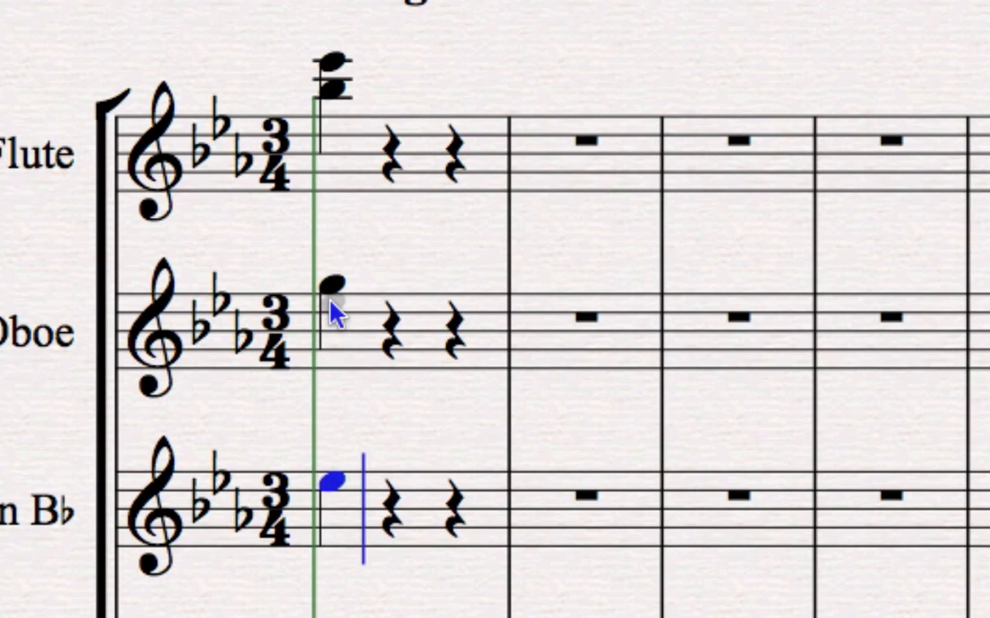
click(333, 305)
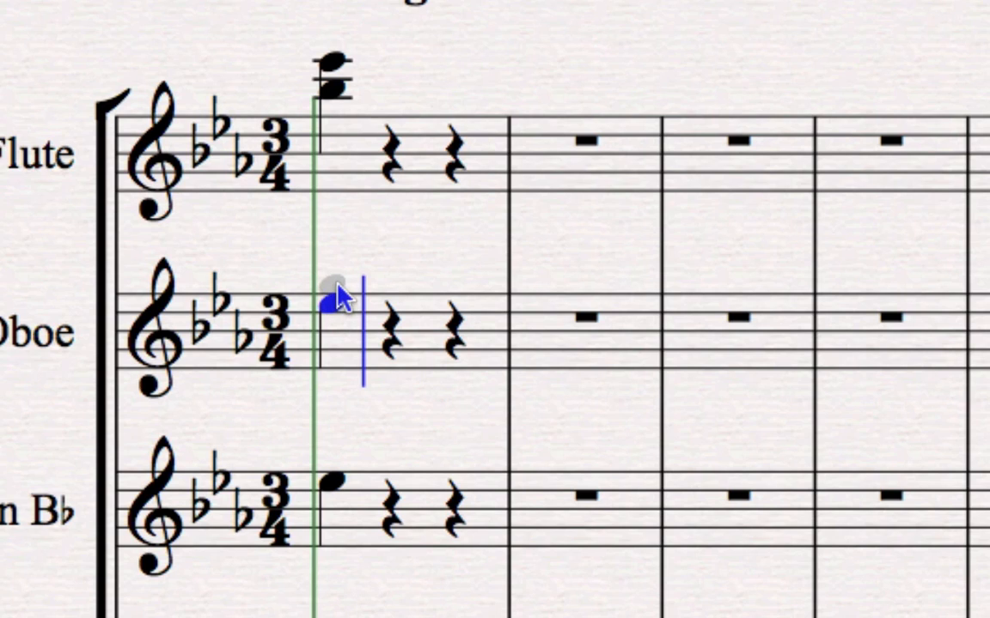
click(333, 292)
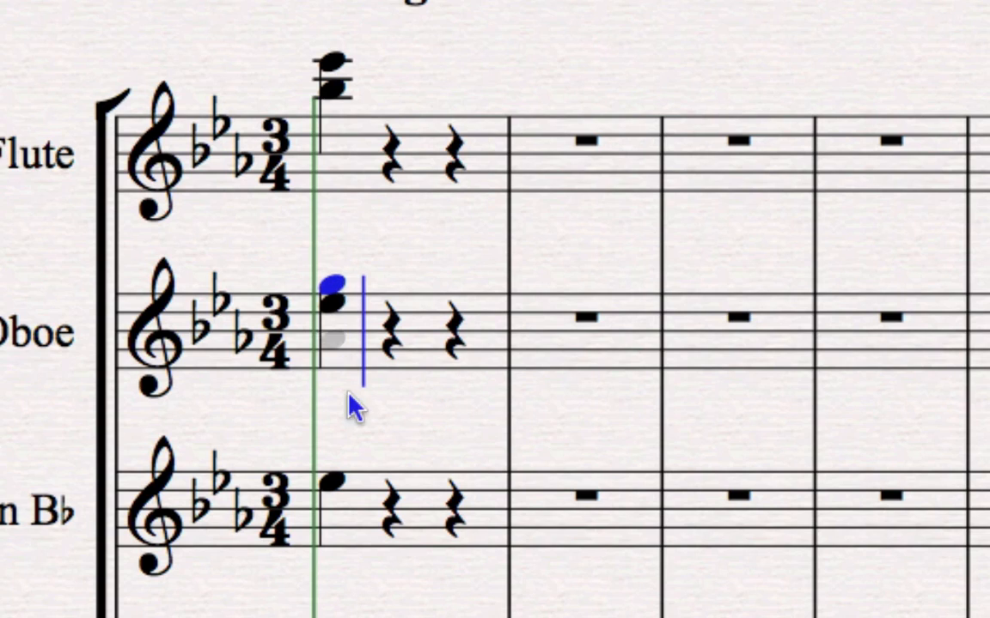
scroll(down, 3)
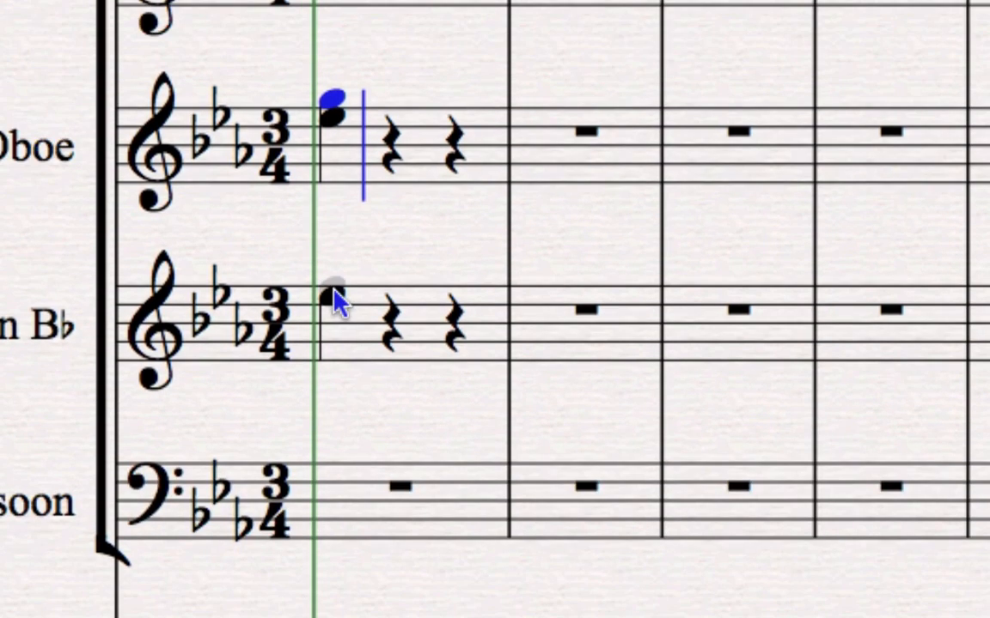
click(335, 292)
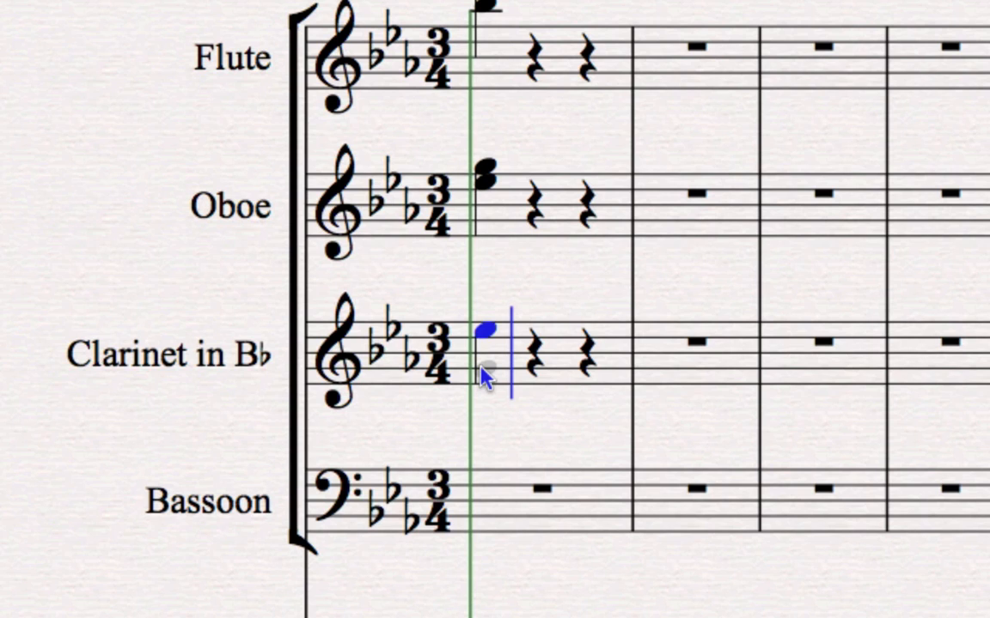
- Move down to the clarinet and bassoon staves and undo a misplaced note
scroll(down, 3)
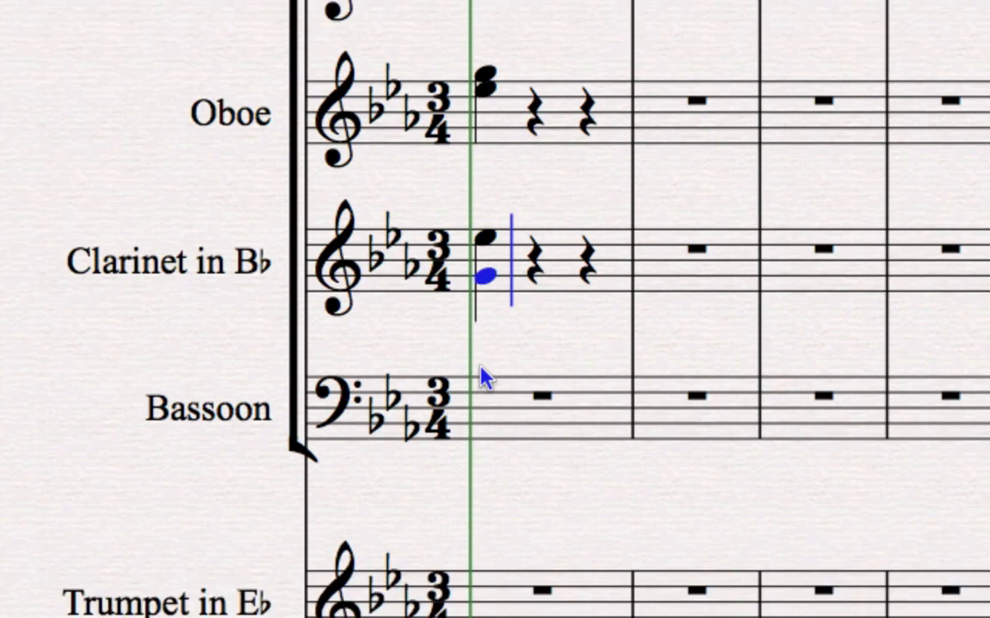
scroll(down, 3)
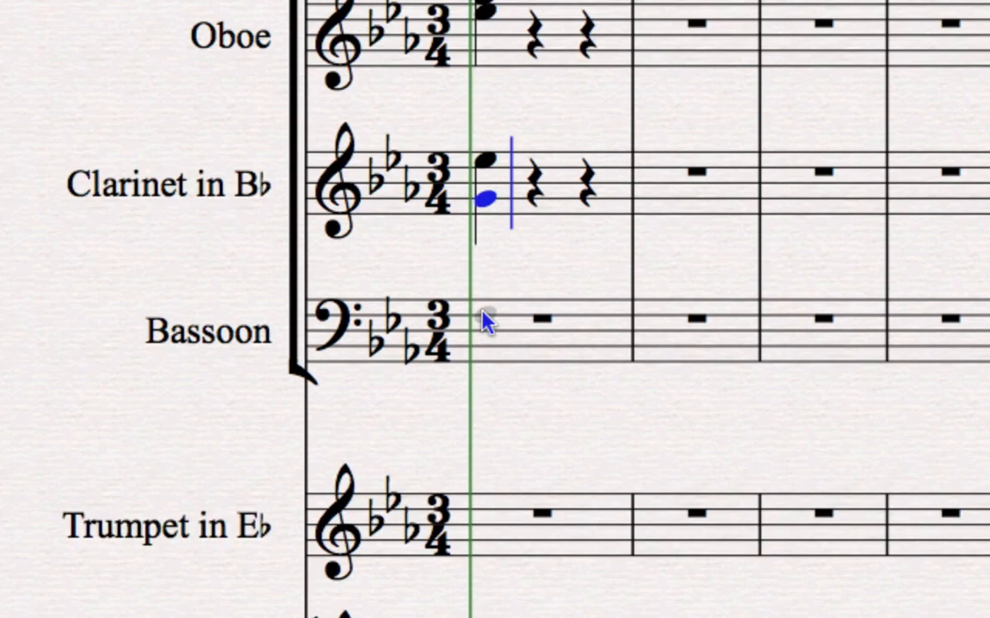
mouse_move(488, 283)
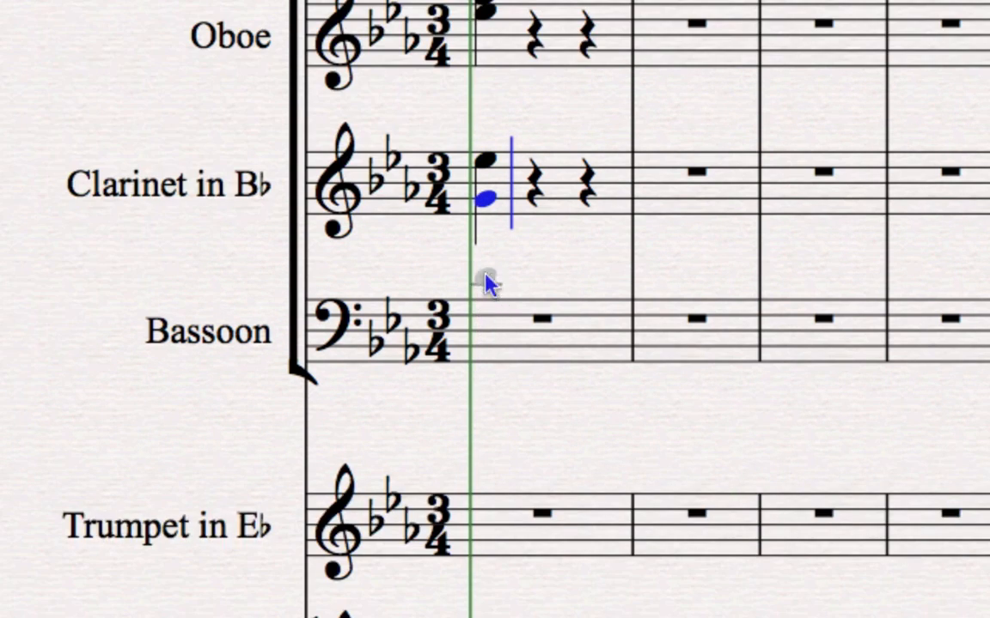
key(cmd+z)
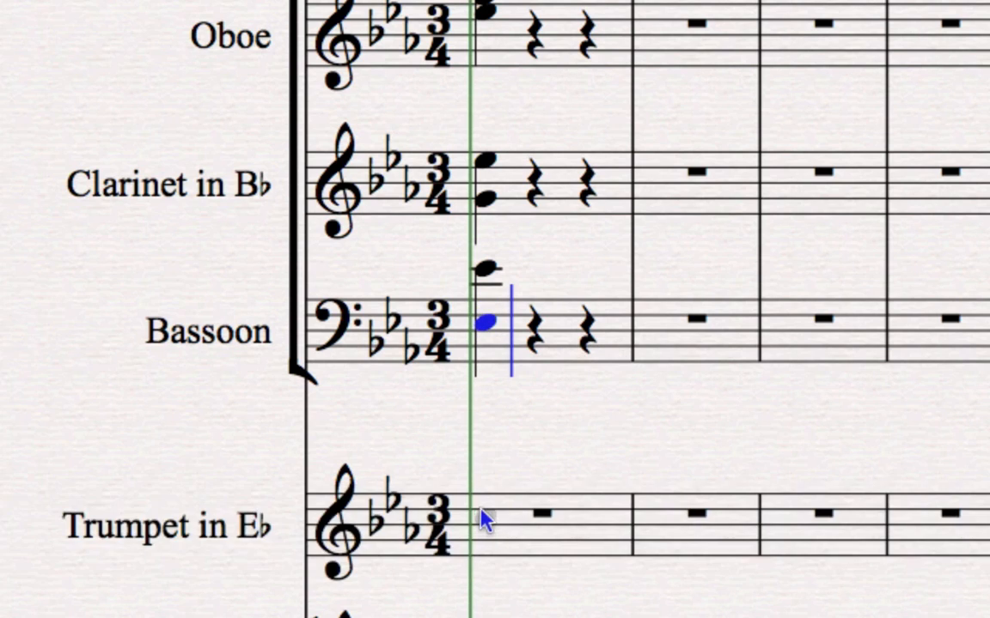
- Place the trumpet's first-beat crotchet and bring the lower string staves into view
click(485, 517)
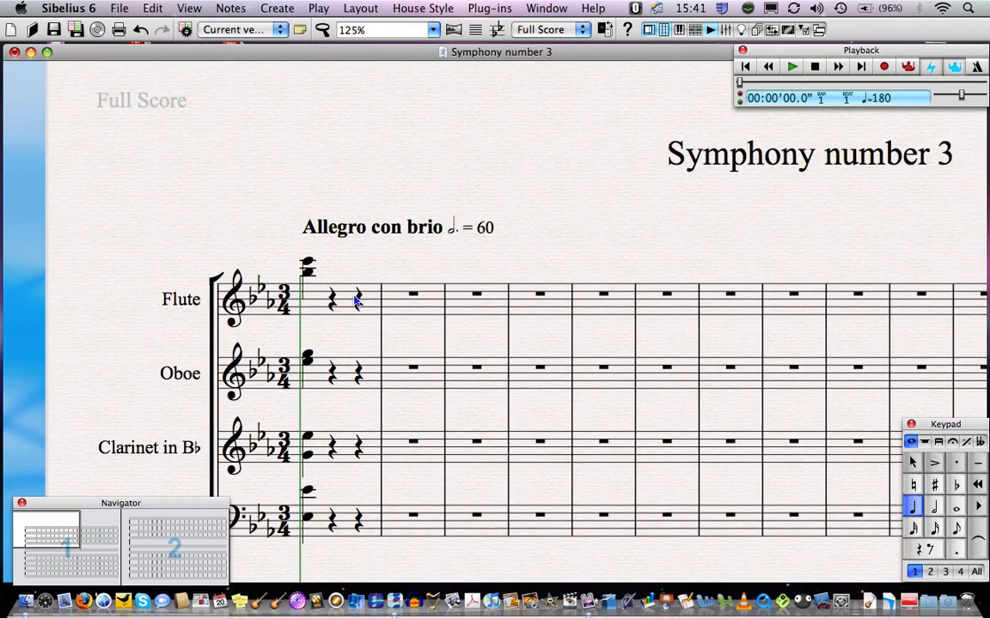
scroll(down, 3)
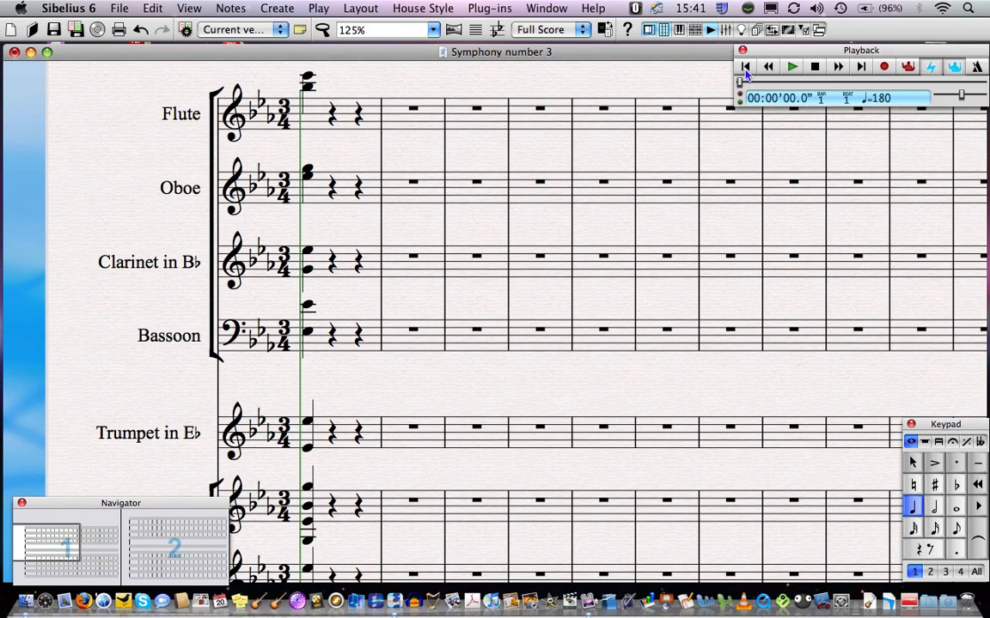
mouse_move(743, 65)
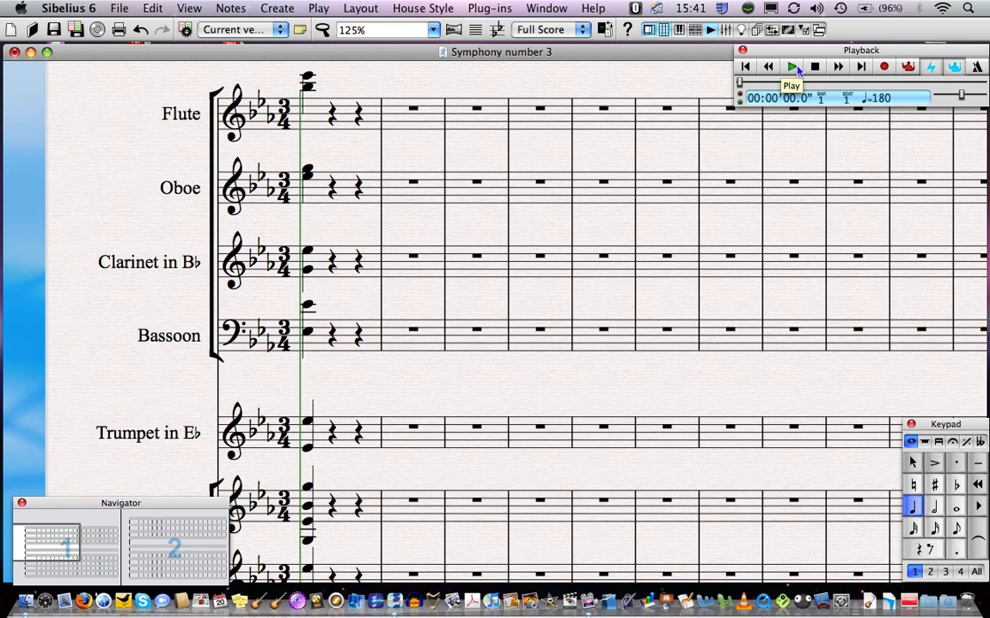
- Start playback of the score and stop it after the opening chord sounds
click(416, 29)
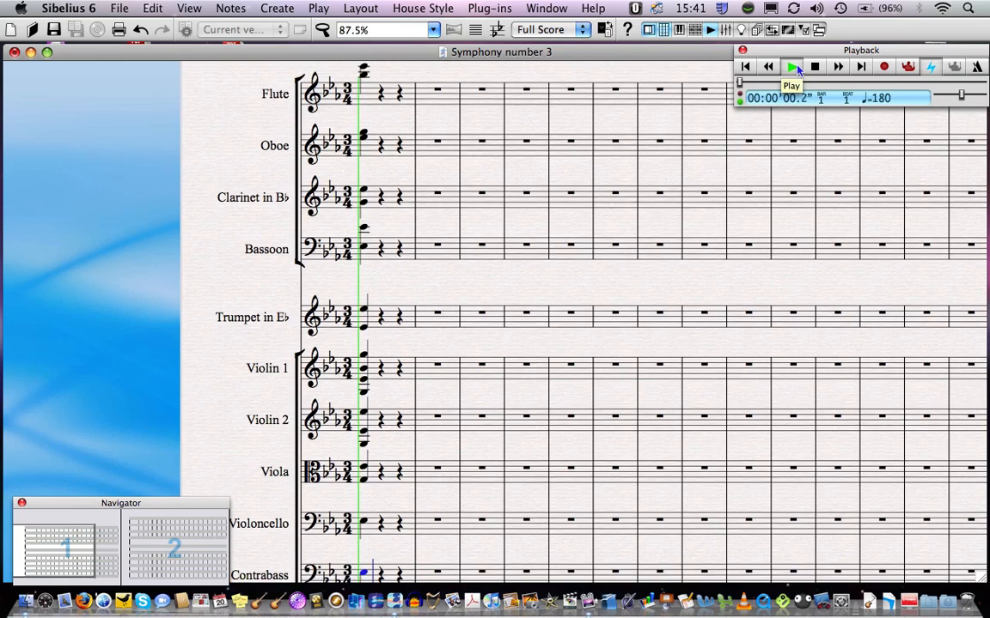
click(791, 65)
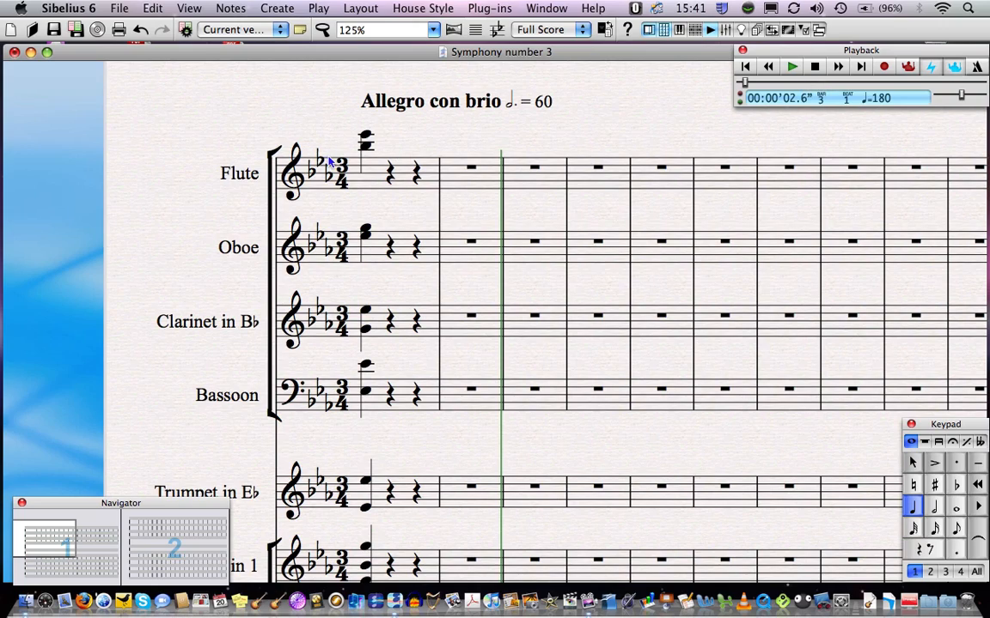
mouse_move(332, 192)
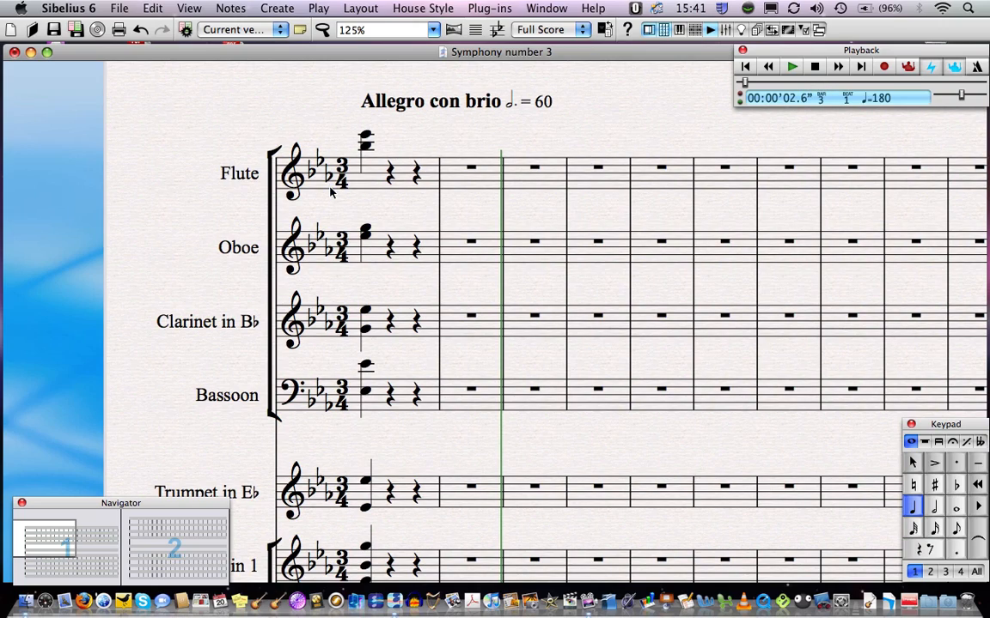